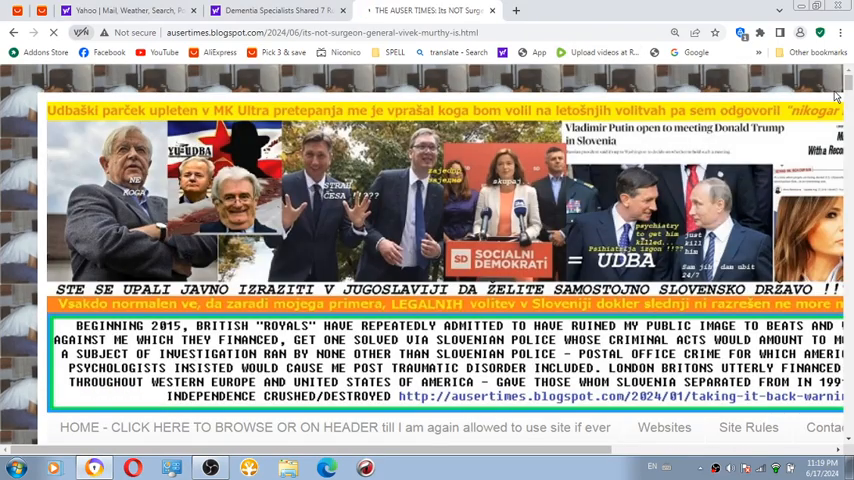
Step: Scroll past the blog header to the June 17, 2024 Vivek Murthy post headline and image
{"action": "scroll", "scroll_direction": "down", "scroll_amount": 3}
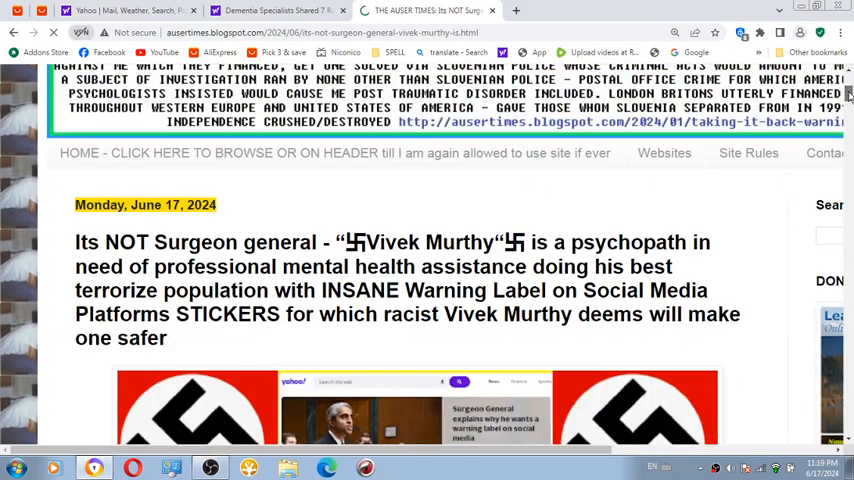
{"action": "scroll", "scroll_direction": "down", "scroll_amount": 3}
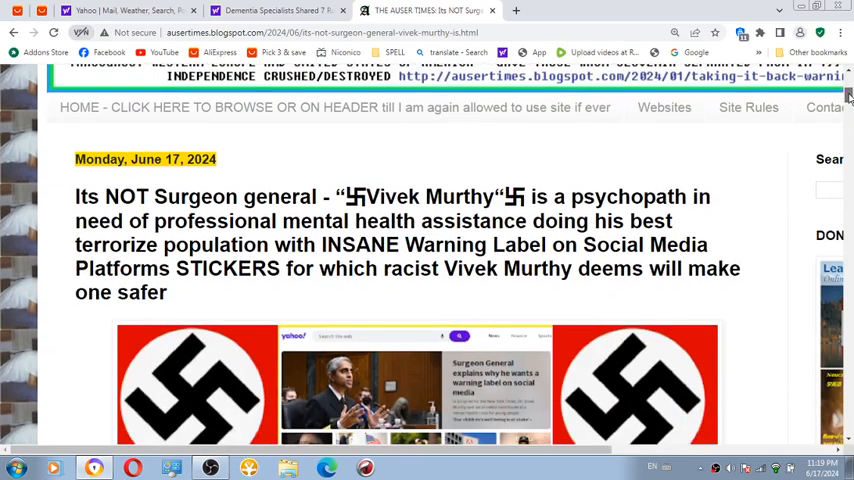
{"action": "scroll", "scroll_direction": "down", "scroll_amount": 3}
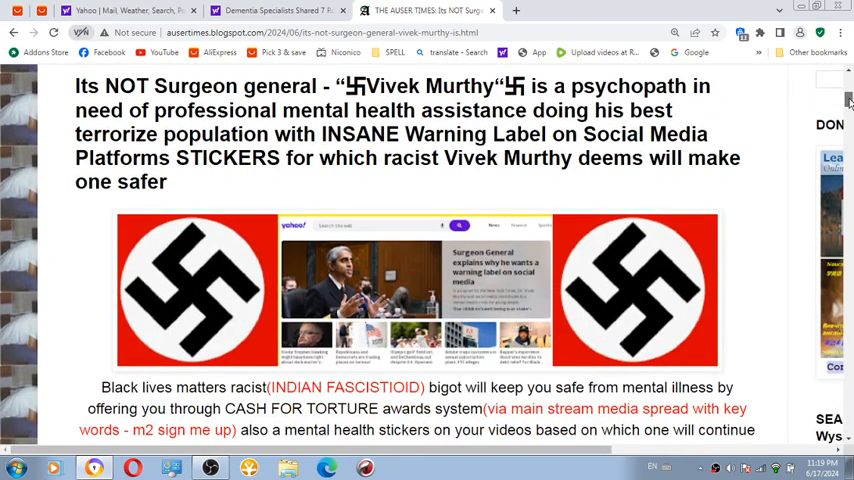
{"action": "scroll", "scroll_direction": "up", "scroll_amount": 3}
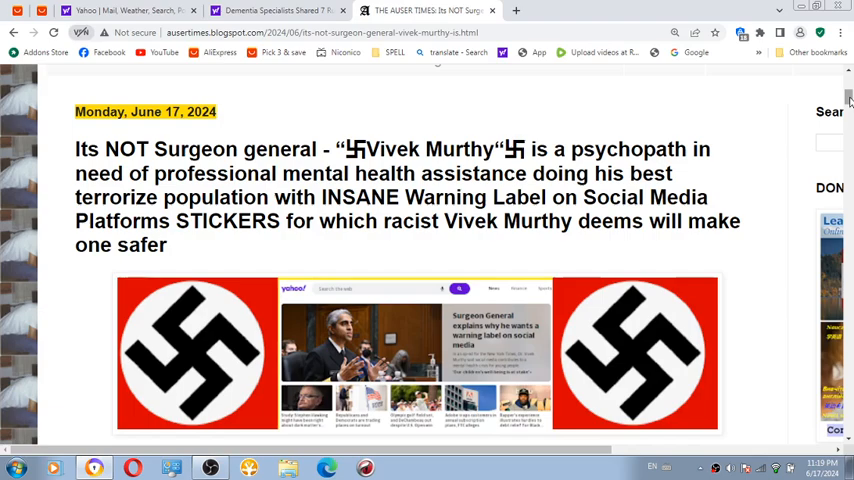
{"action": "mouse_move", "coordinate": [798, 136]}
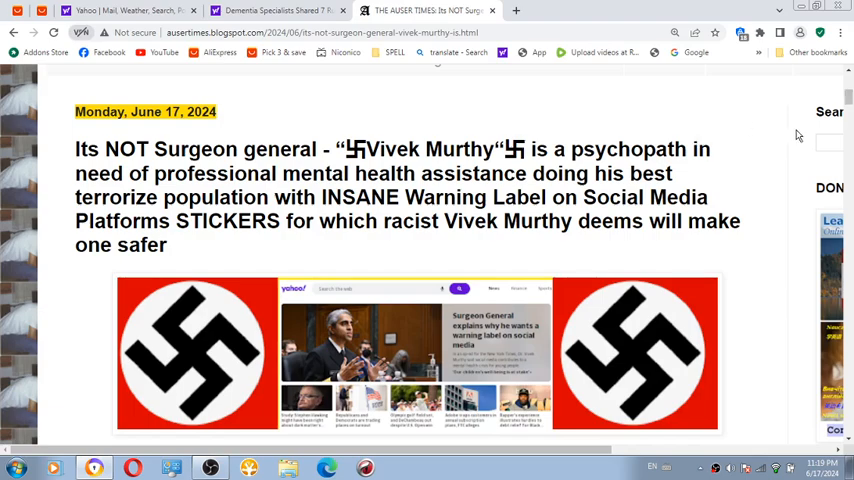
{"action": "scroll", "scroll_direction": "down", "scroll_amount": 3}
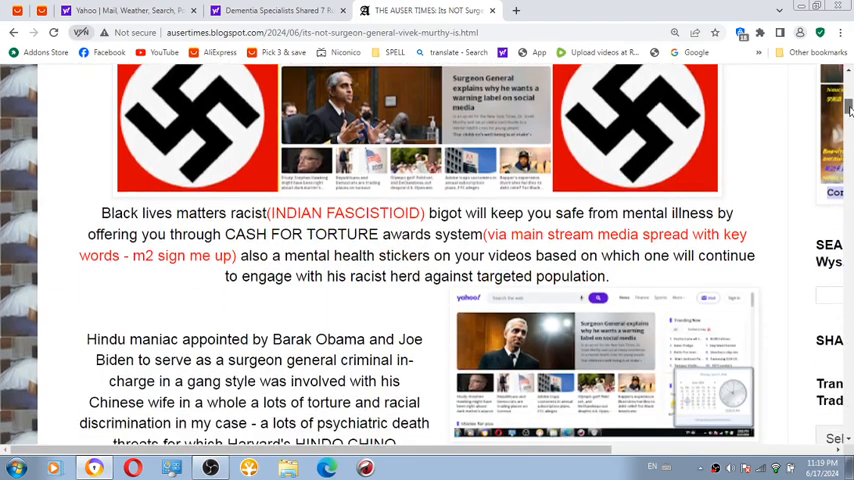
{"action": "scroll", "scroll_direction": "down", "scroll_amount": 3}
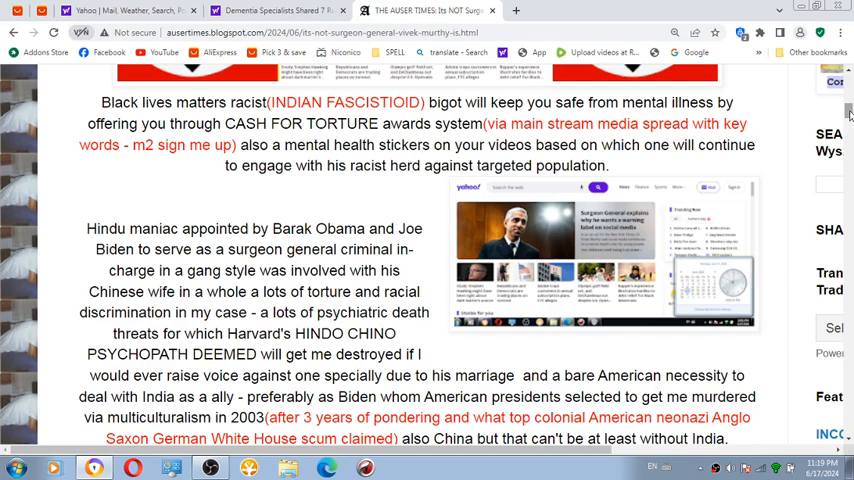
{"action": "scroll", "scroll_direction": "down", "scroll_amount": 3}
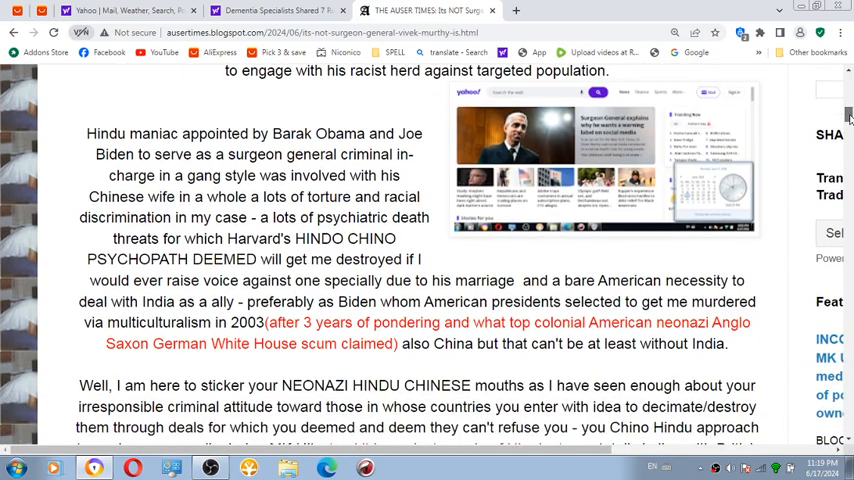
{"action": "scroll", "scroll_direction": "down", "scroll_amount": 3}
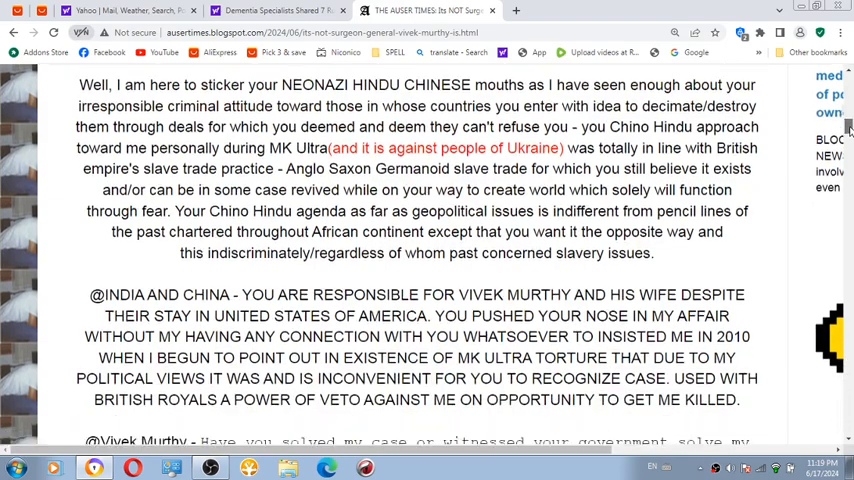
{"action": "scroll", "scroll_direction": "down", "scroll_amount": 3}
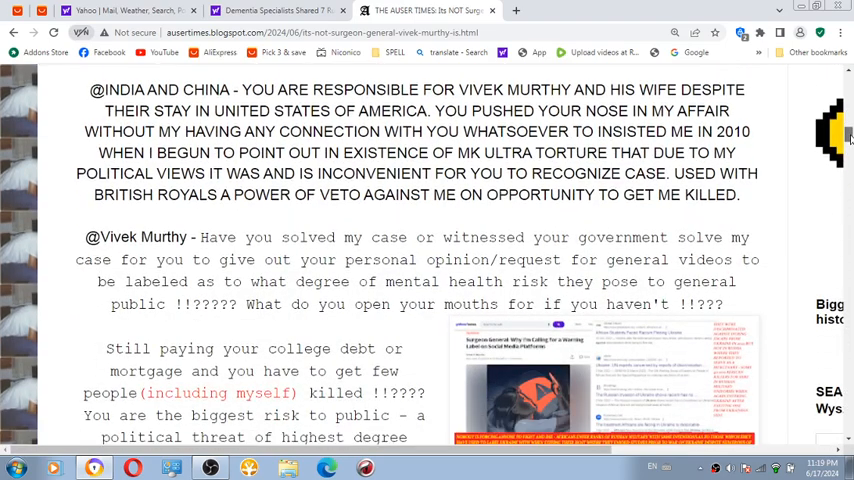
{"action": "scroll", "scroll_direction": "down", "scroll_amount": 3}
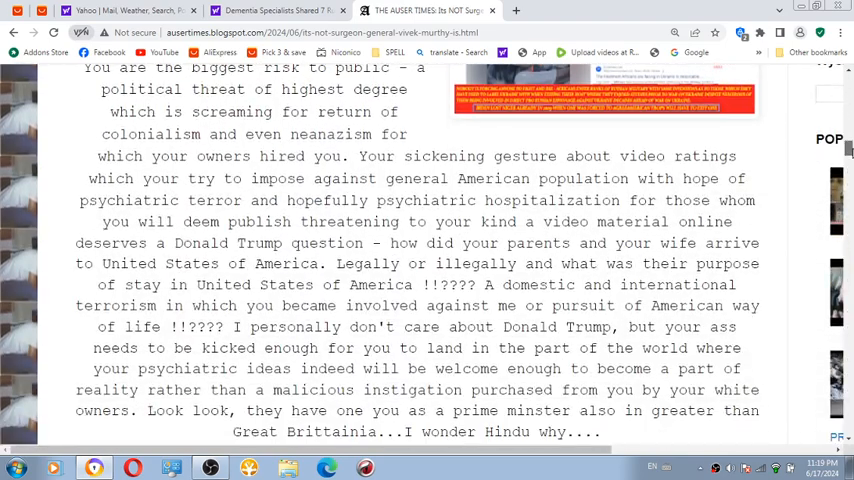
{"action": "scroll", "scroll_direction": "down", "scroll_amount": 3}
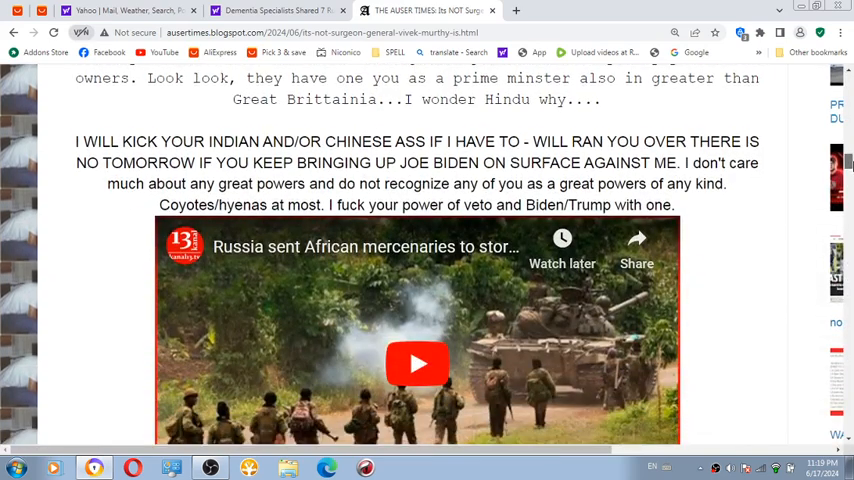
{"action": "scroll", "scroll_direction": "down", "scroll_amount": 3}
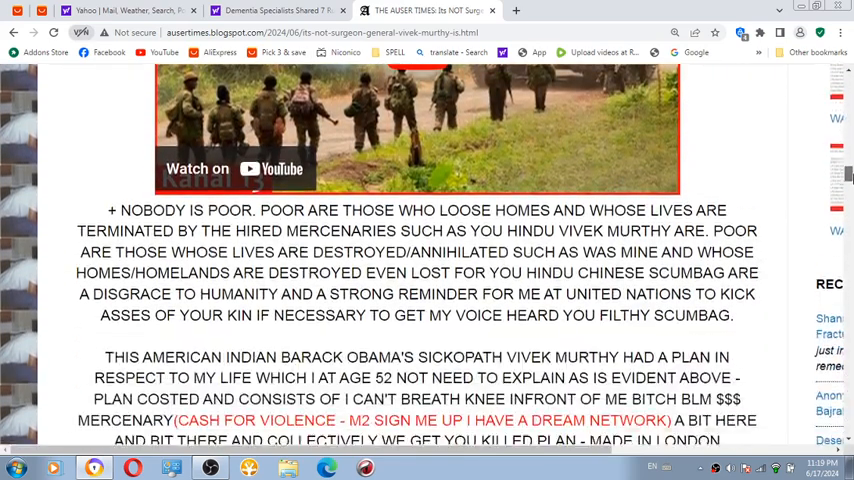
{"action": "scroll", "scroll_direction": "down", "scroll_amount": 3}
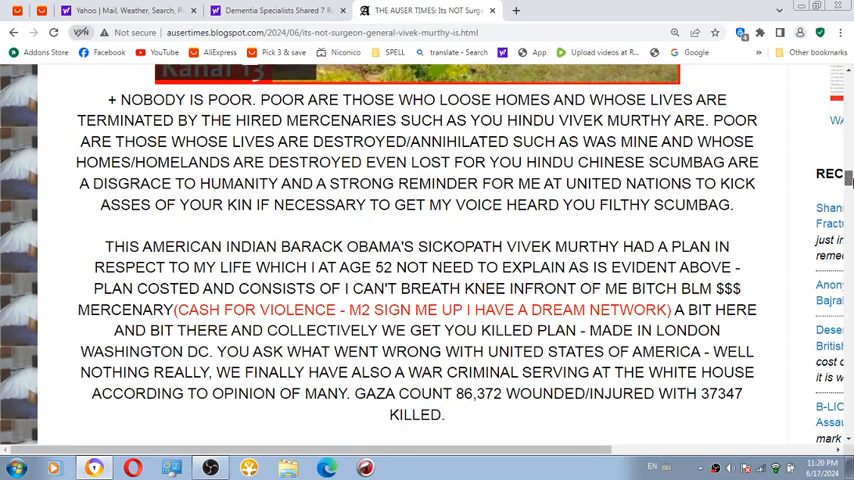
{"action": "scroll", "scroll_direction": "down", "scroll_amount": 3}
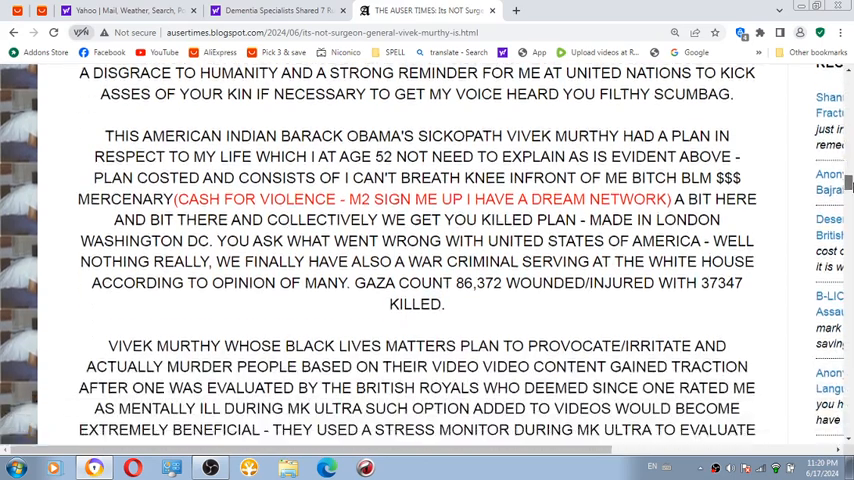
{"action": "scroll", "scroll_direction": "down", "scroll_amount": 3}
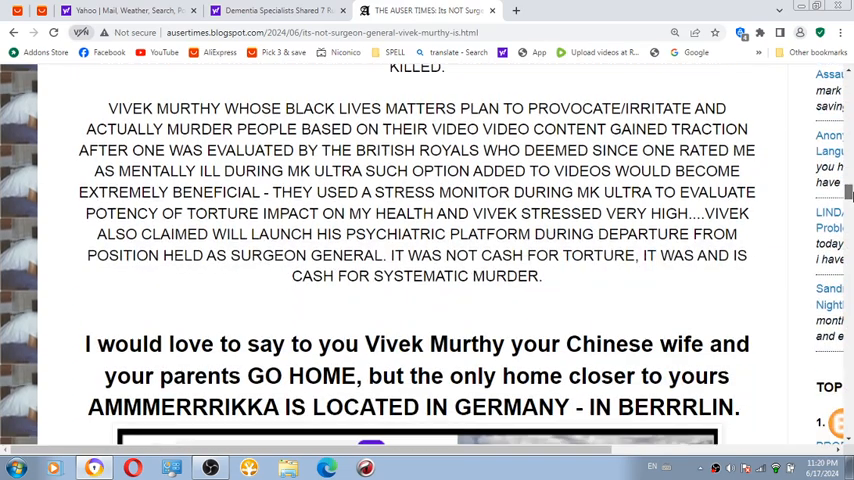
{"action": "scroll", "scroll_direction": "down", "scroll_amount": 3}
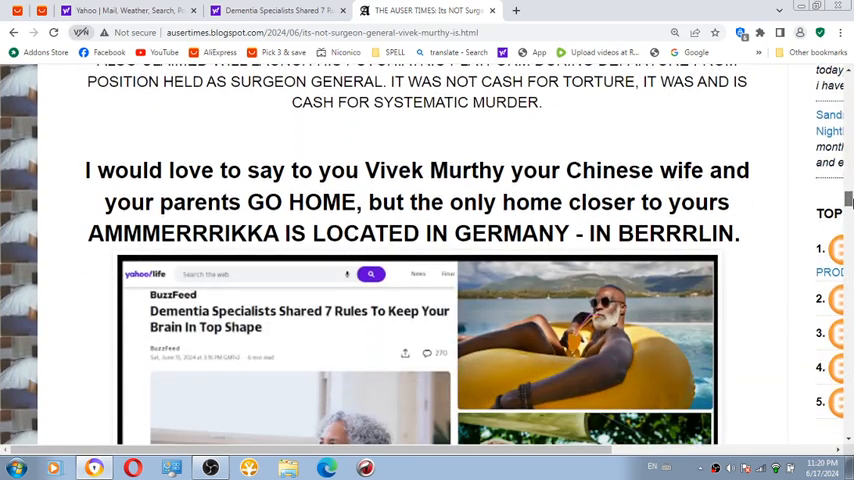
{"action": "scroll", "scroll_direction": "down", "scroll_amount": 3}
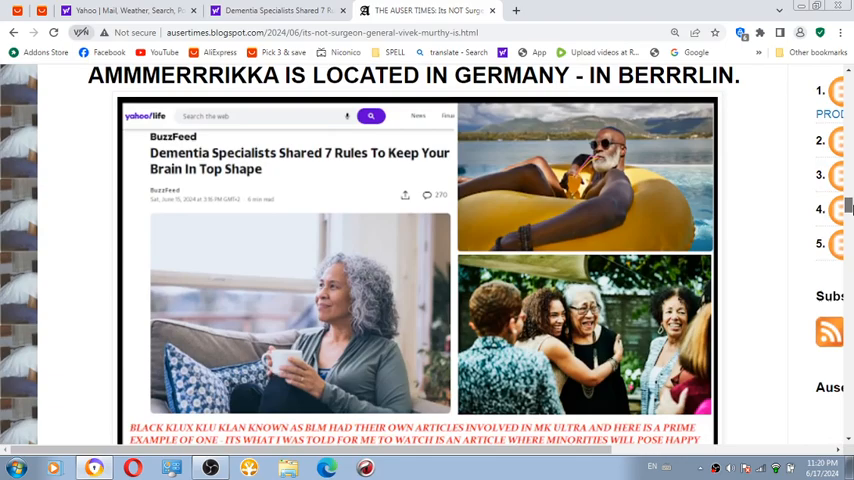
{"action": "scroll", "scroll_direction": "down", "scroll_amount": 3}
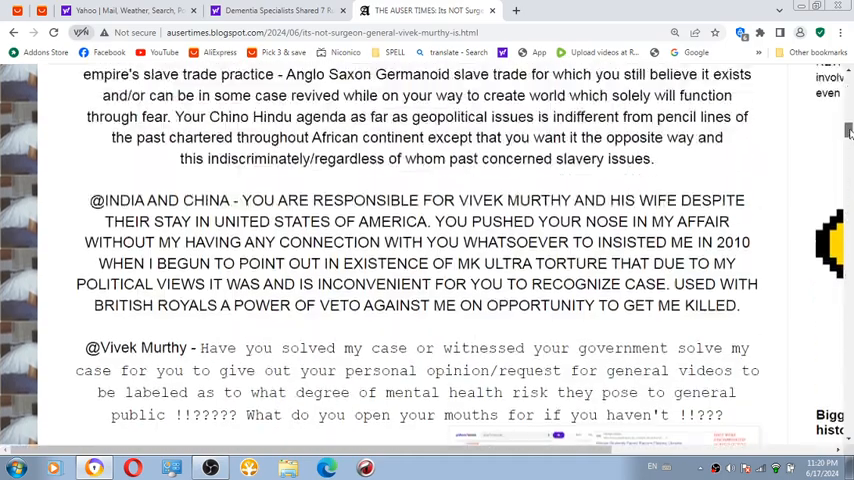
{"action": "scroll", "scroll_direction": "up", "scroll_amount": 3}
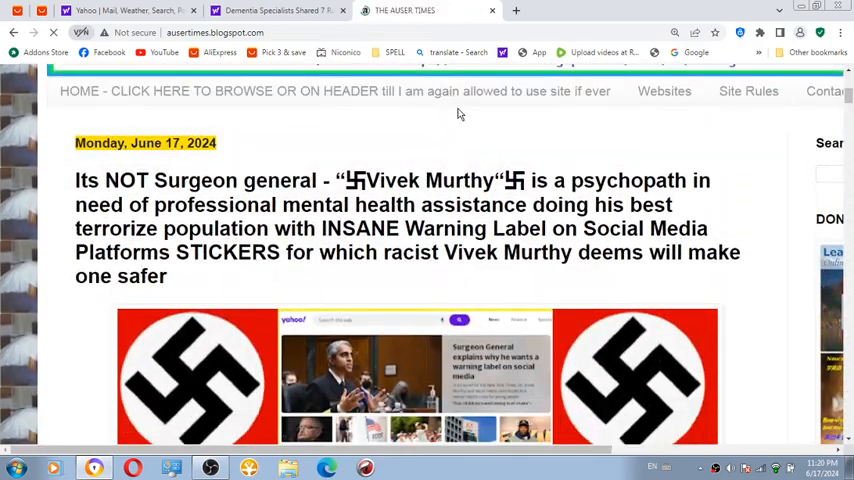
{"action": "scroll", "scroll_direction": "up", "scroll_amount": 3}
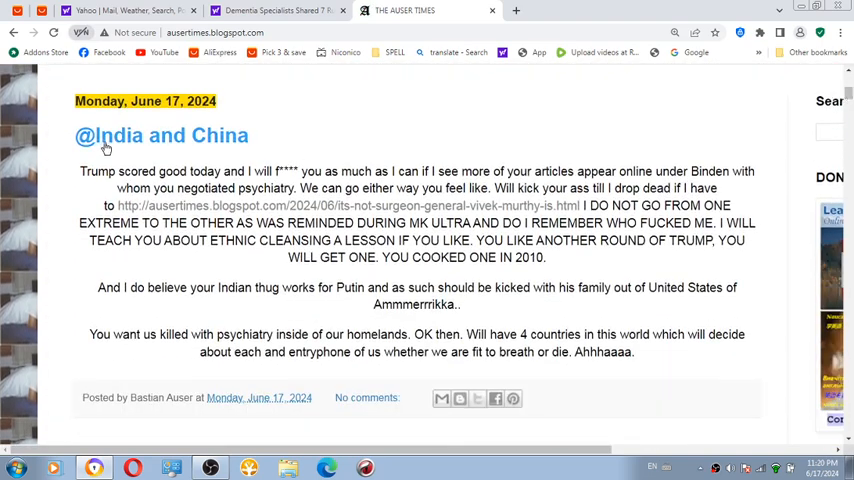
{"action": "left_click", "coordinate": [162, 136]}
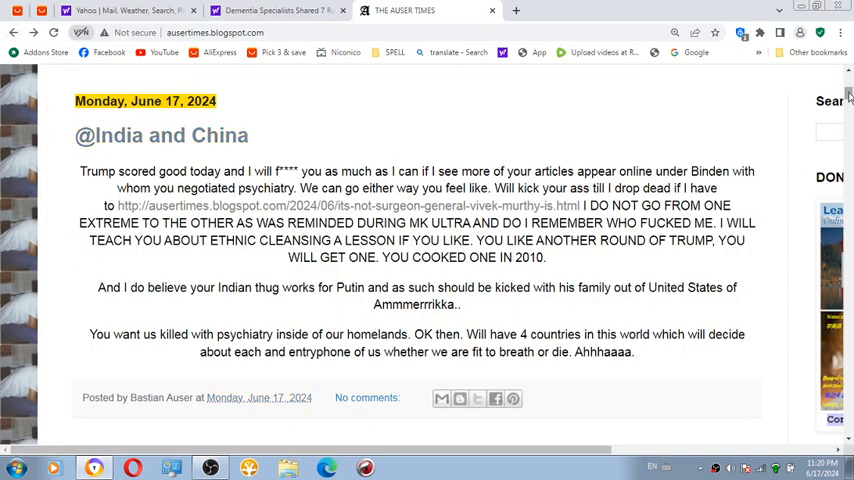
{"action": "scroll", "scroll_direction": "down", "scroll_amount": 3}
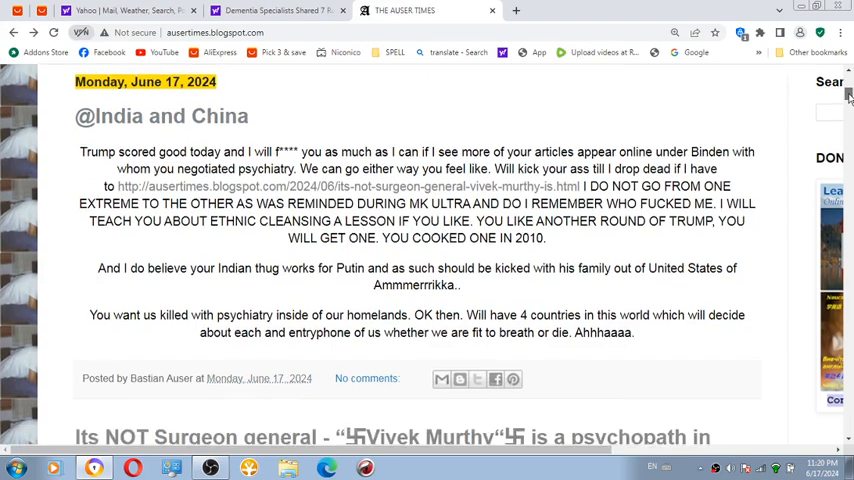
{"action": "scroll", "scroll_direction": "down", "scroll_amount": 3}
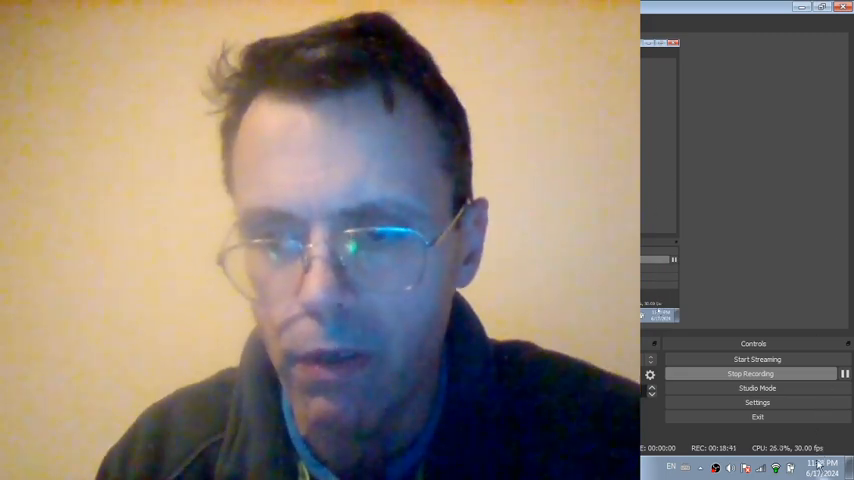
Step: Show the Windows calendar and clock flyout for Monday, June 17, 2024
{"action": "left_click", "coordinate": [816, 464]}
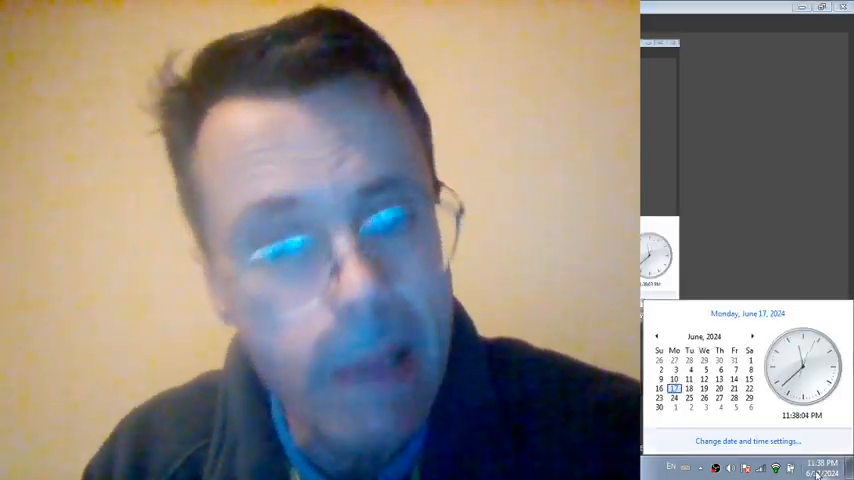